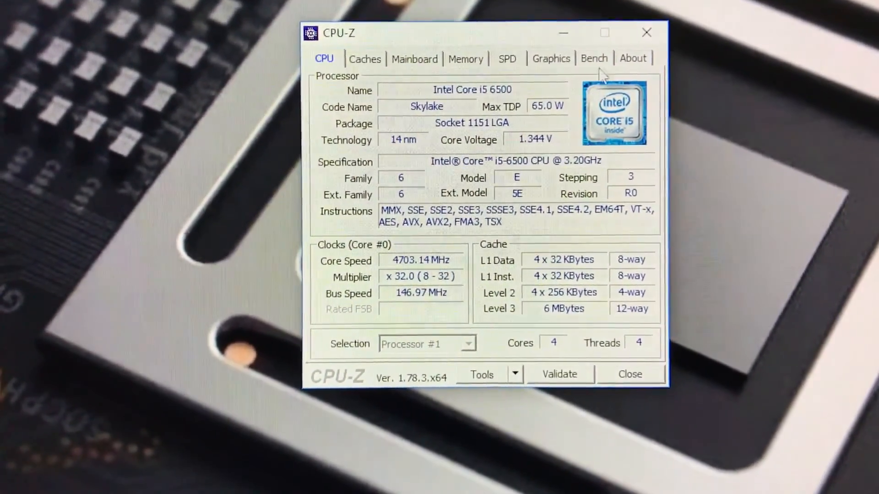
Run the CPU-Z CPU benchmark on the i5-6500 from the Bench page.
click(594, 58)
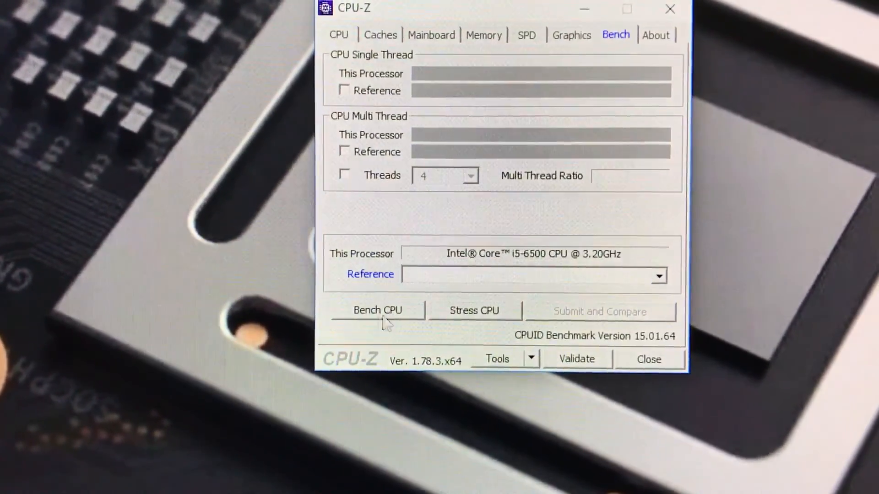
click(377, 310)
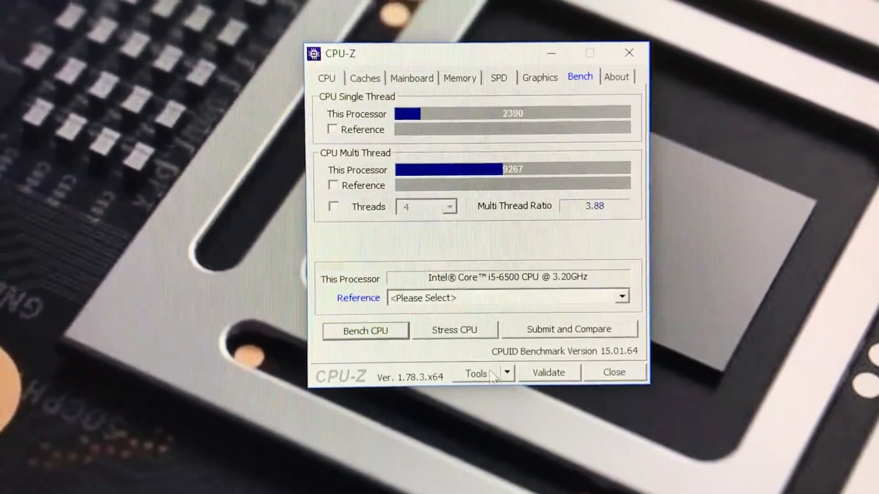
Select Intel Core i7-7700K @ 4.20GHz (4C/8T) as the reference processor.
click(621, 294)
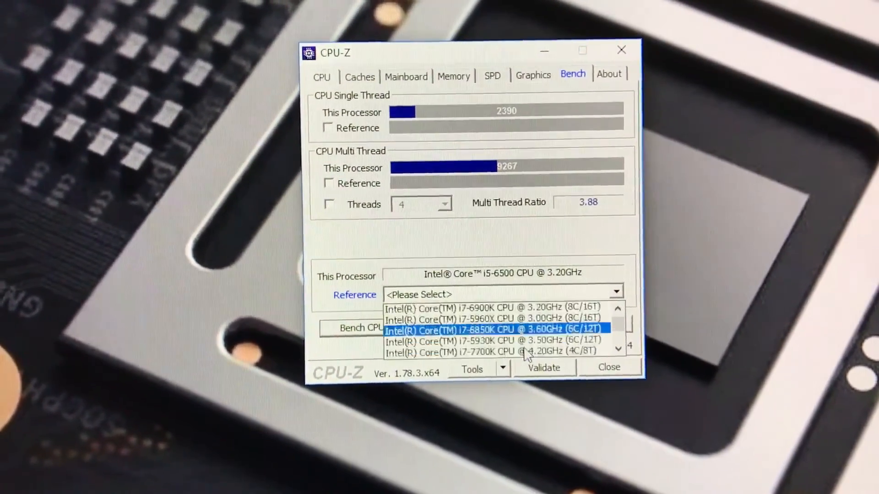
click(493, 352)
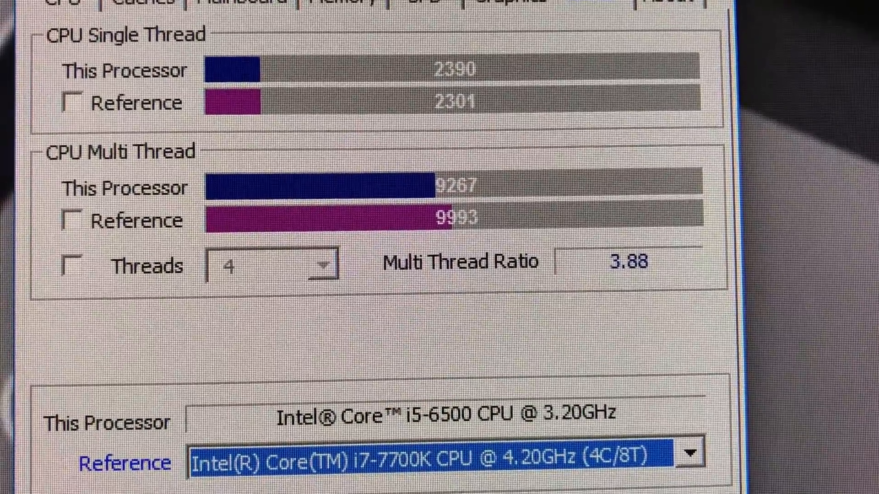
click(634, 308)
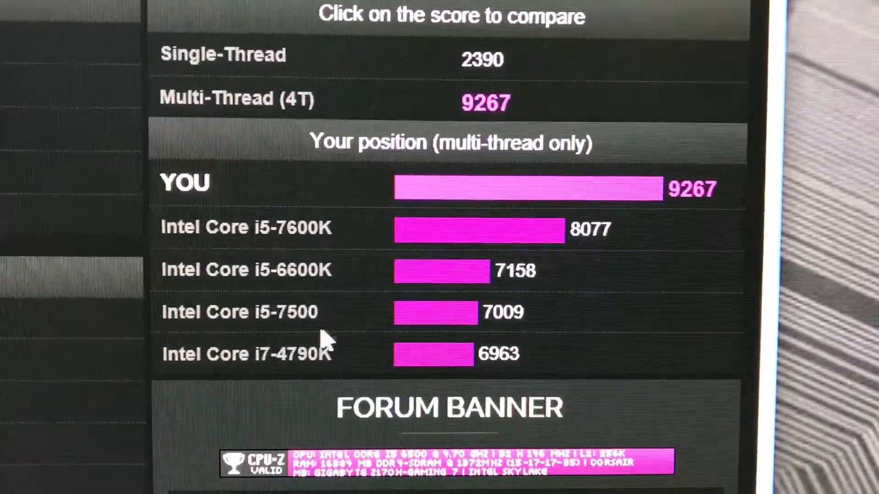
Scroll the CPU-Z Validator page to view the 4-thread benchmark ranking.
scroll(down, 3)
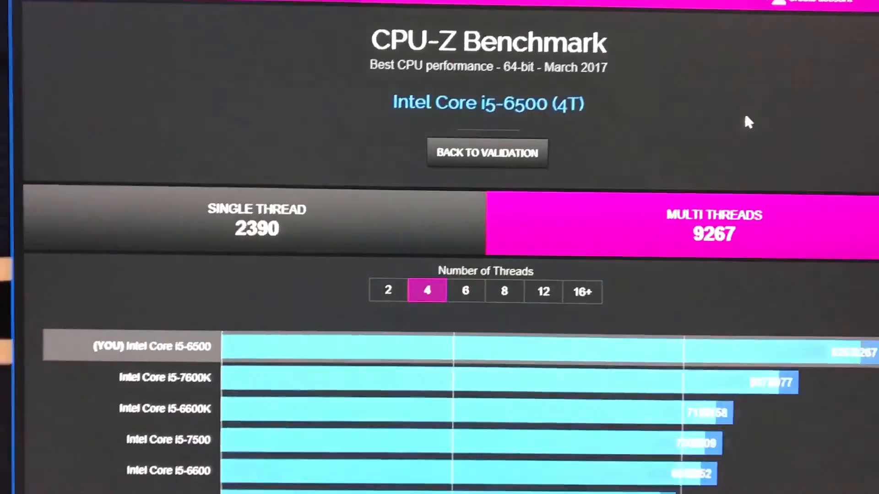
Scroll down the ranking to the i5-4690K, i5-4670K and i5-6402P entries.
scroll(down, 3)
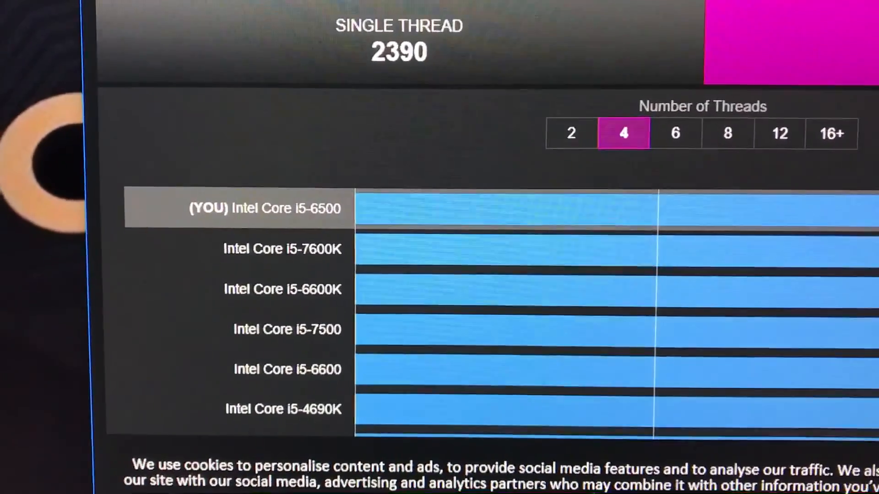
scroll(down, 3)
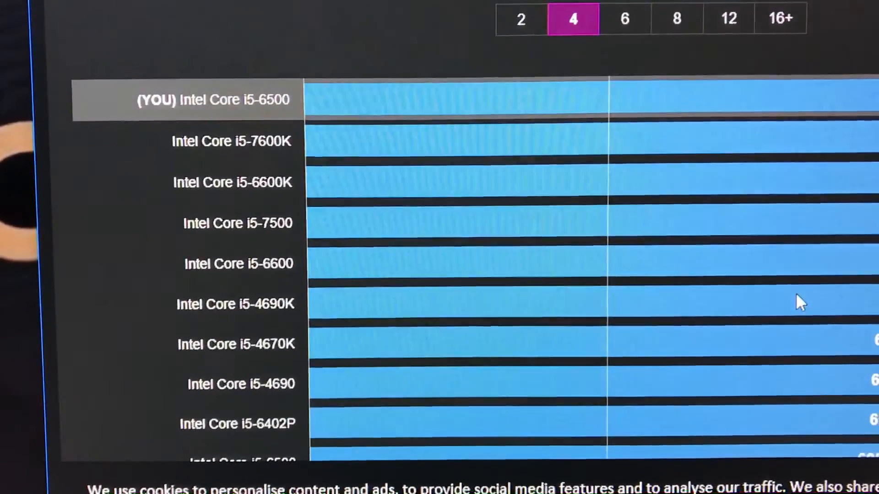